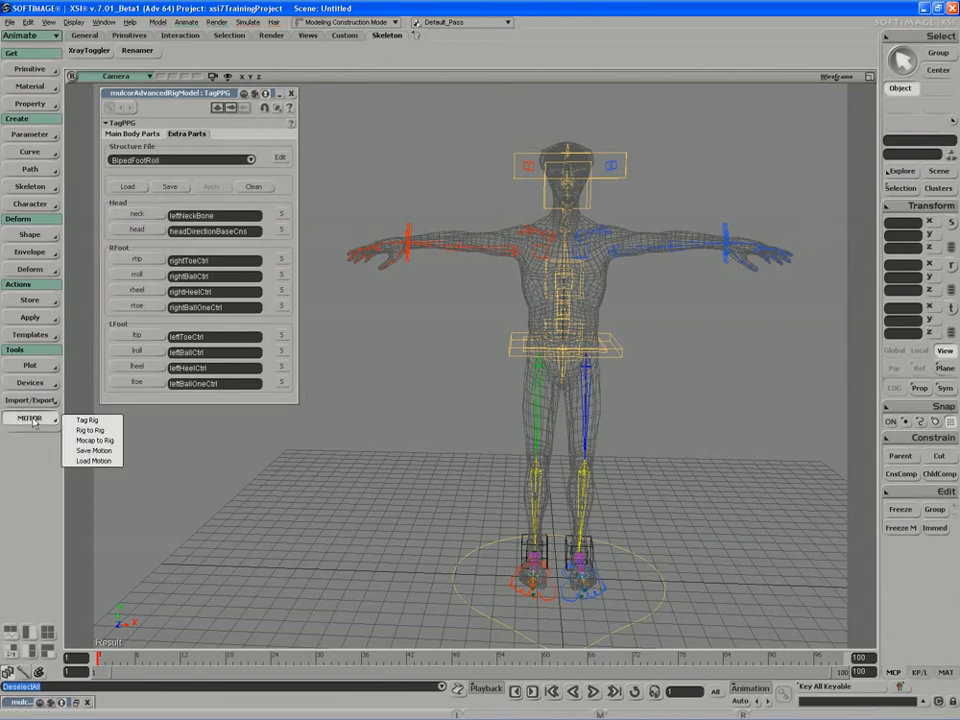
mouse_move(92, 440)
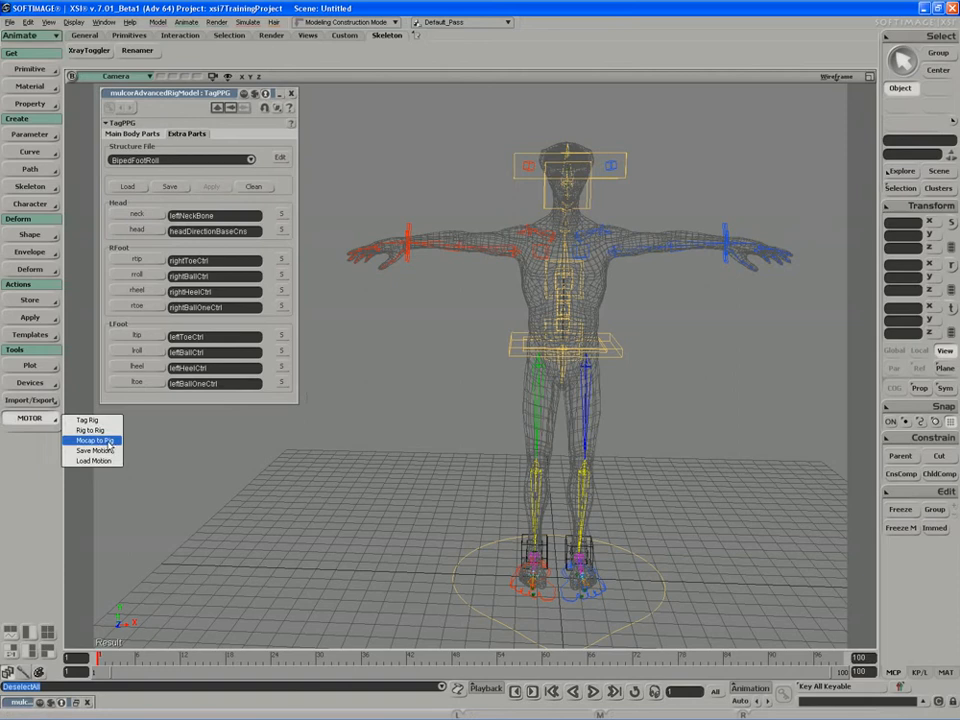
mouse_move(96, 460)
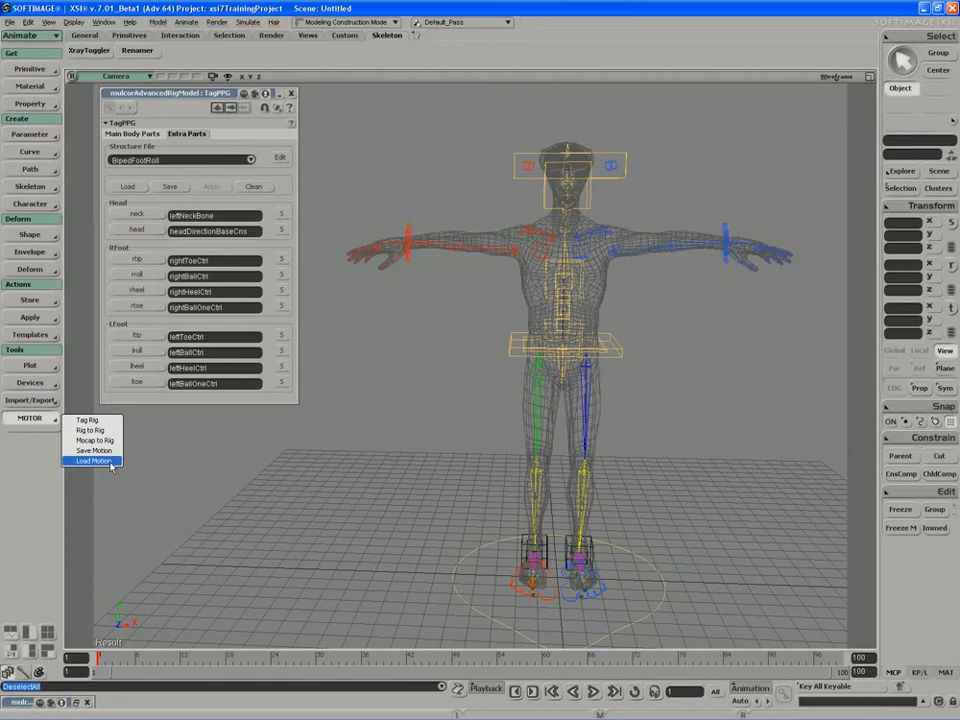
mouse_move(92, 440)
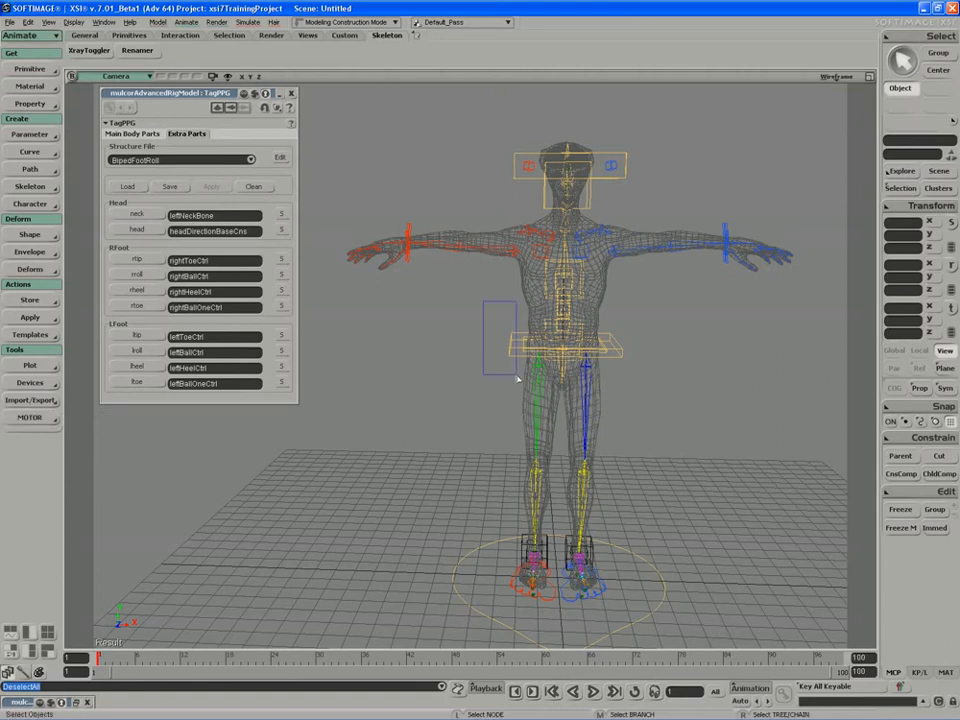
Start Mocap to Rig retargeting from the MOCAP operations list
click(30, 412)
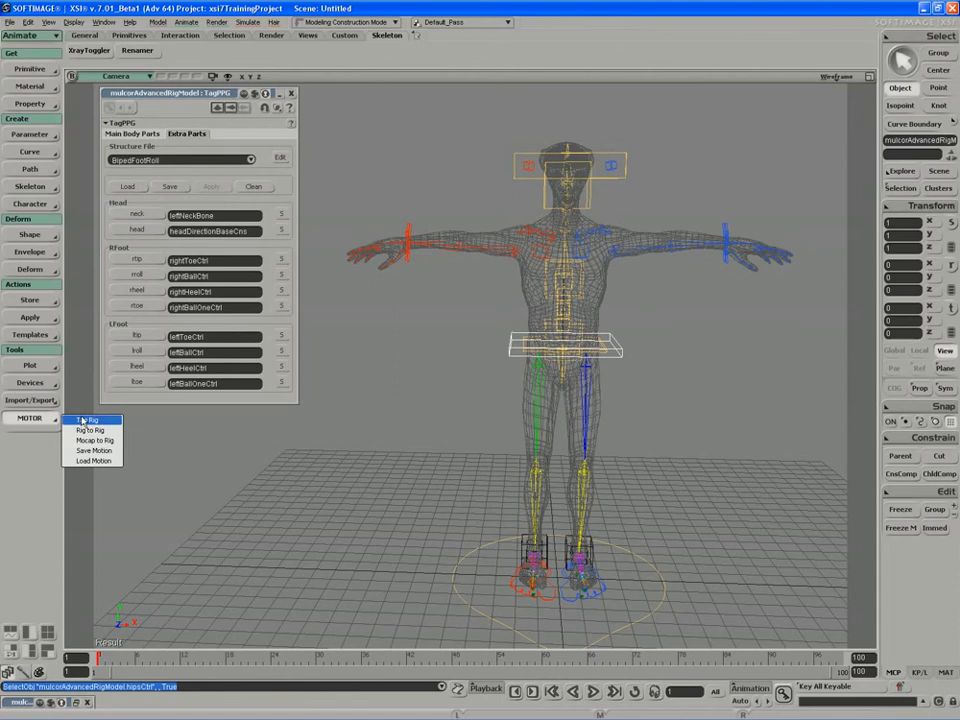
click(92, 440)
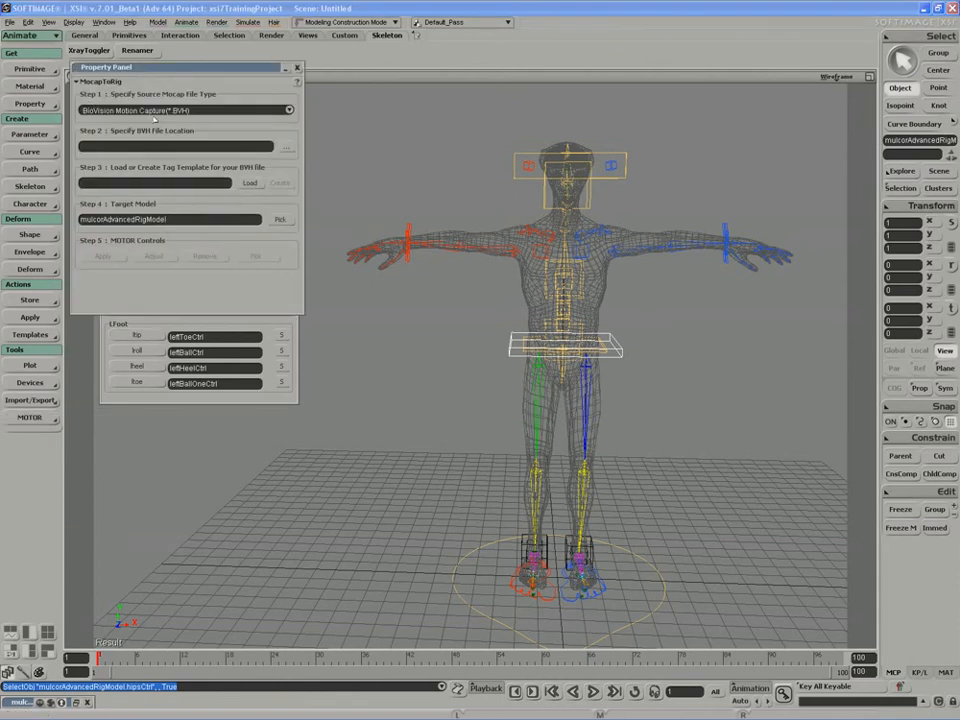
mouse_move(204, 108)
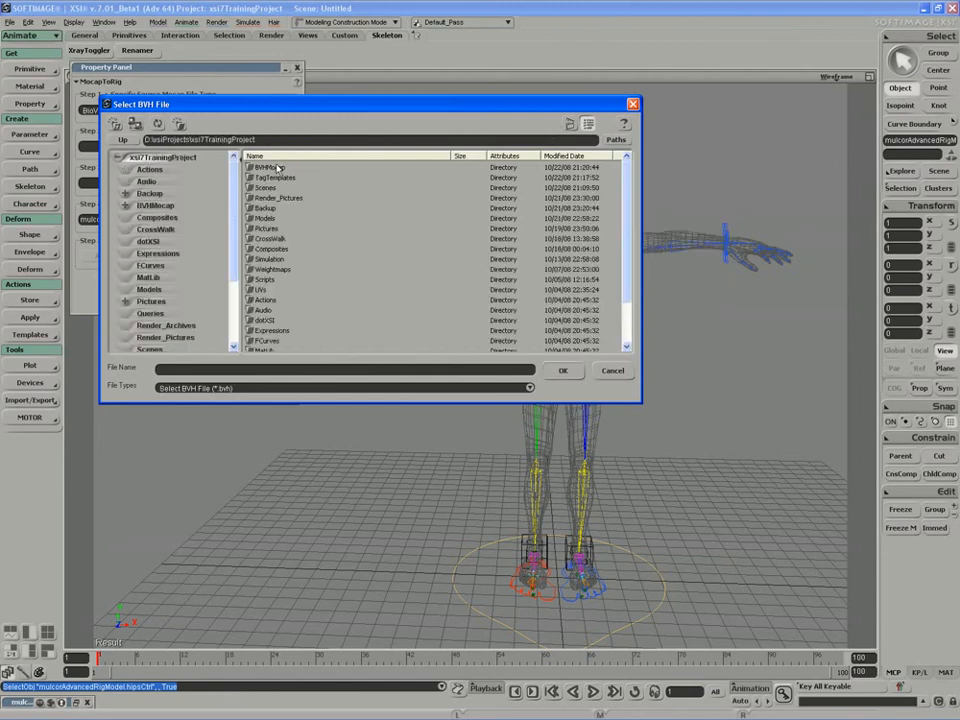
Load the run BVH file from the project's Mocap folder as the source
double_click(154, 204)
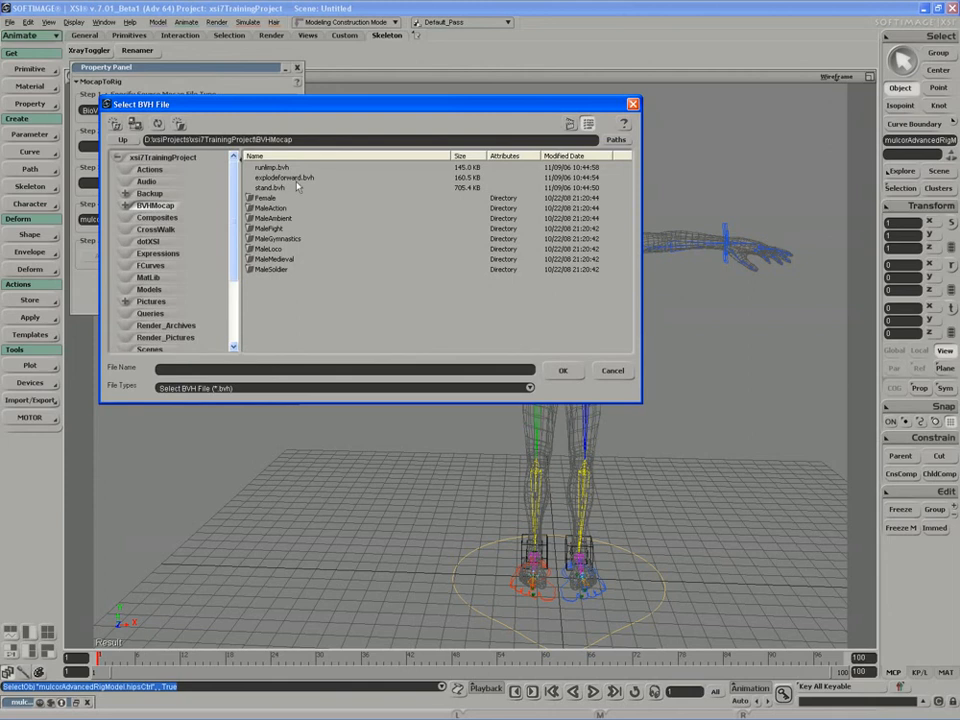
click(268, 158)
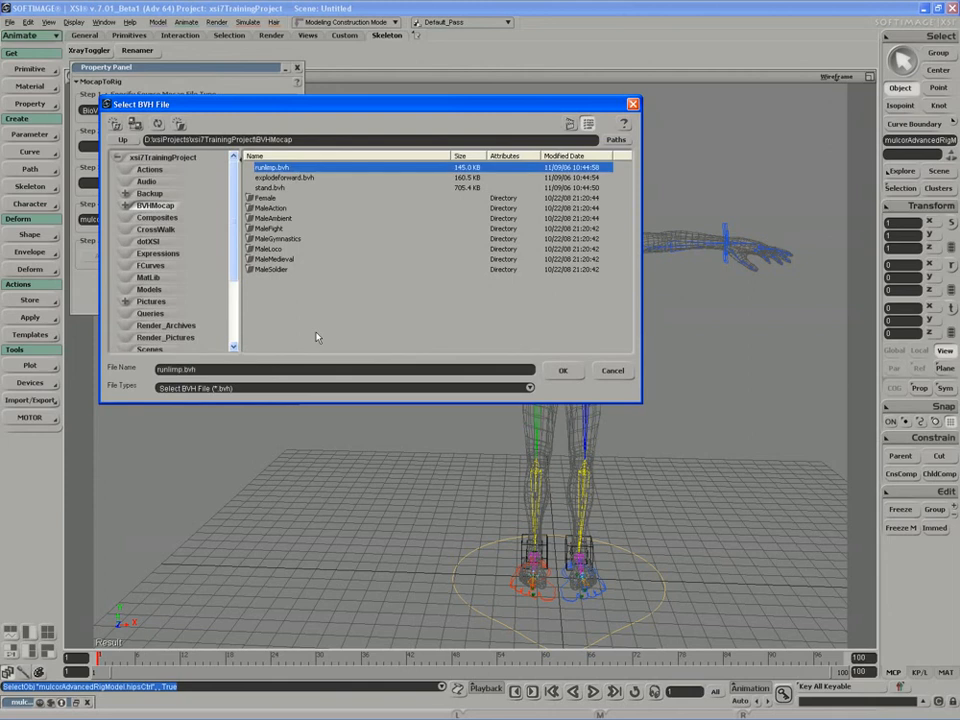
mouse_move(266, 342)
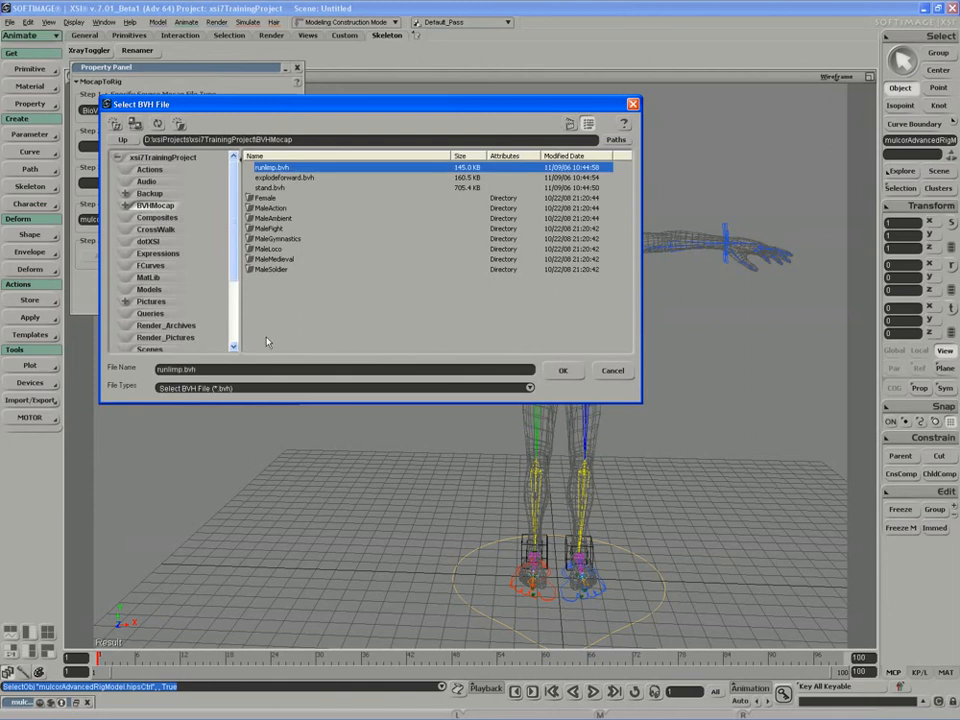
click(564, 370)
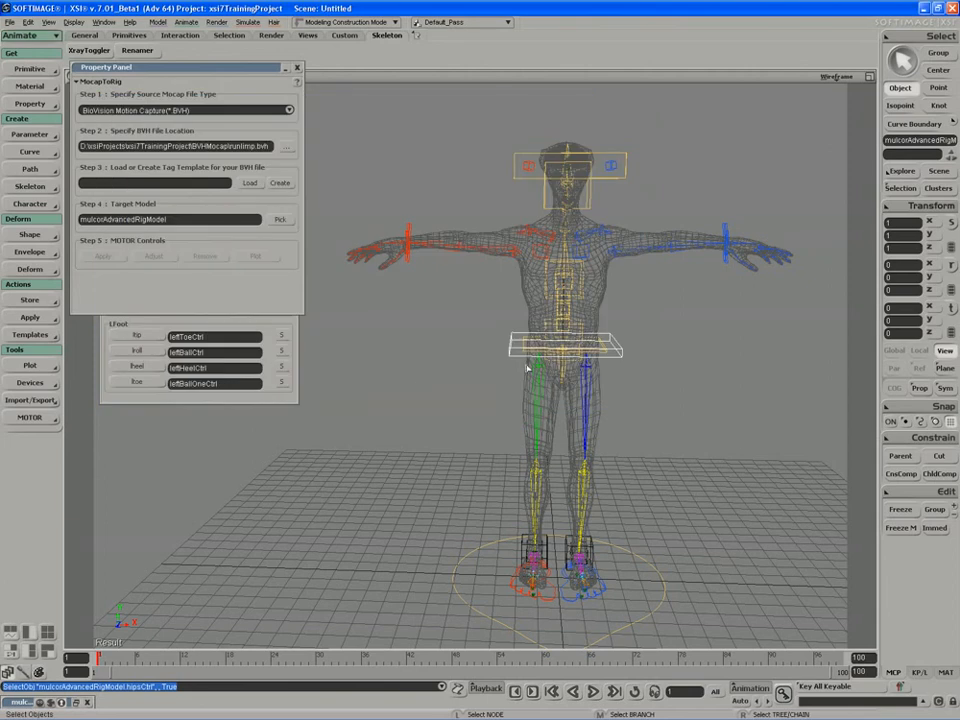
mouse_move(392, 344)
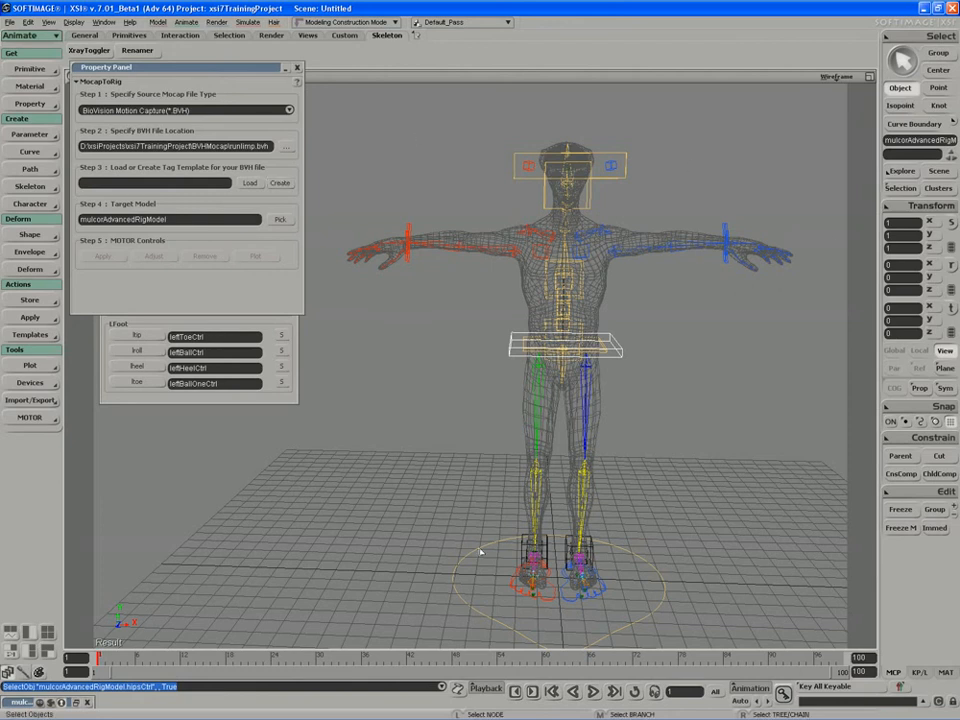
mouse_move(730, 180)
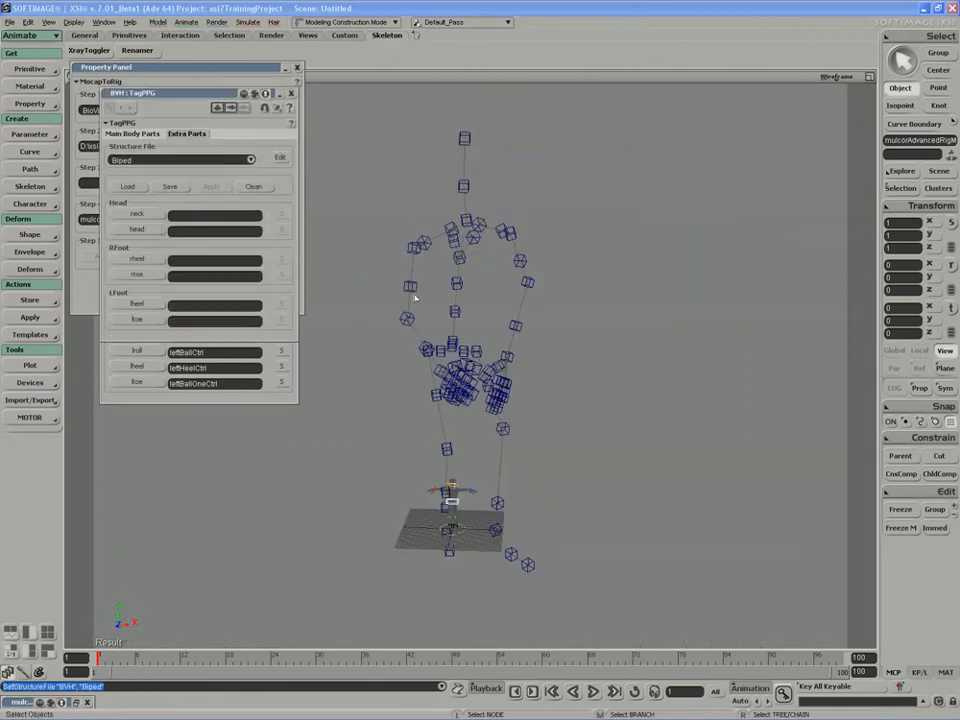
mouse_move(496, 262)
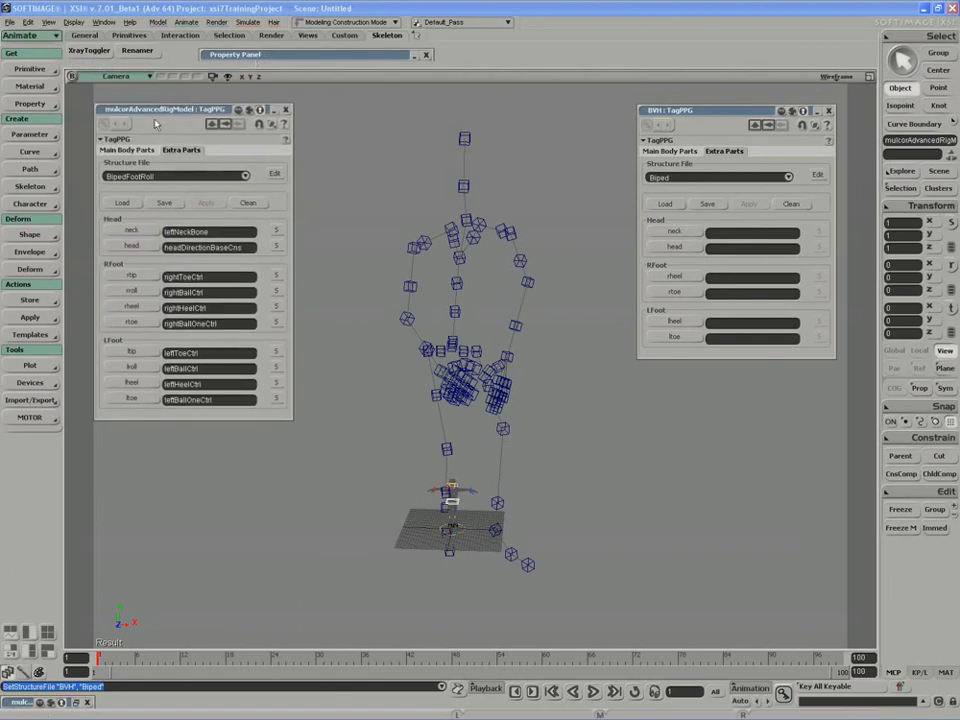
Close the character rig's TagPPG window, leaving only the BVH skeleton's Biped template open
click(284, 108)
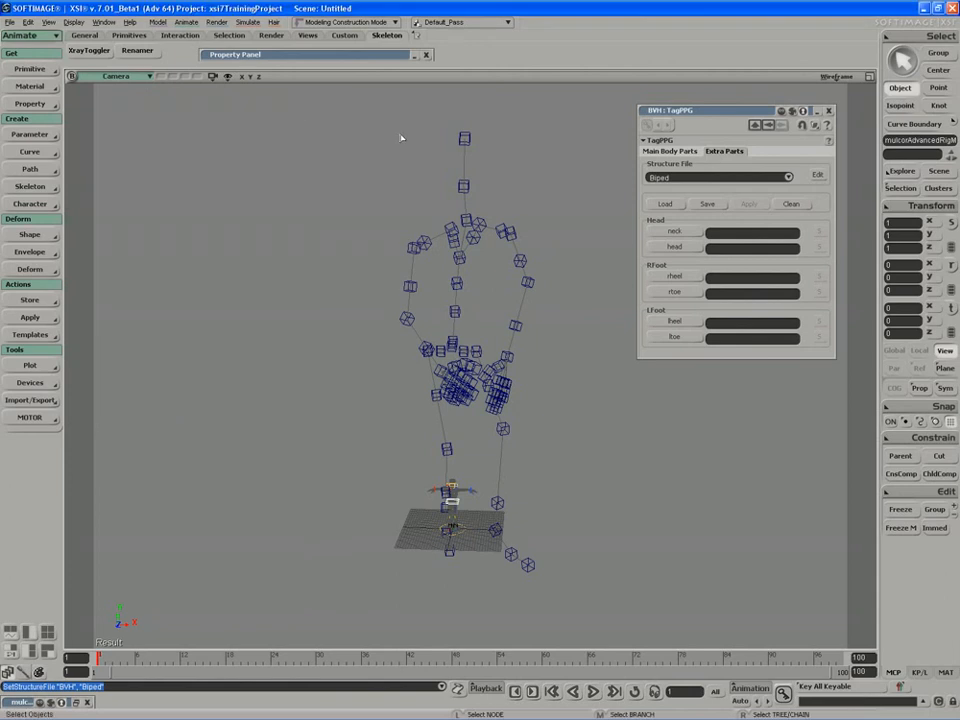